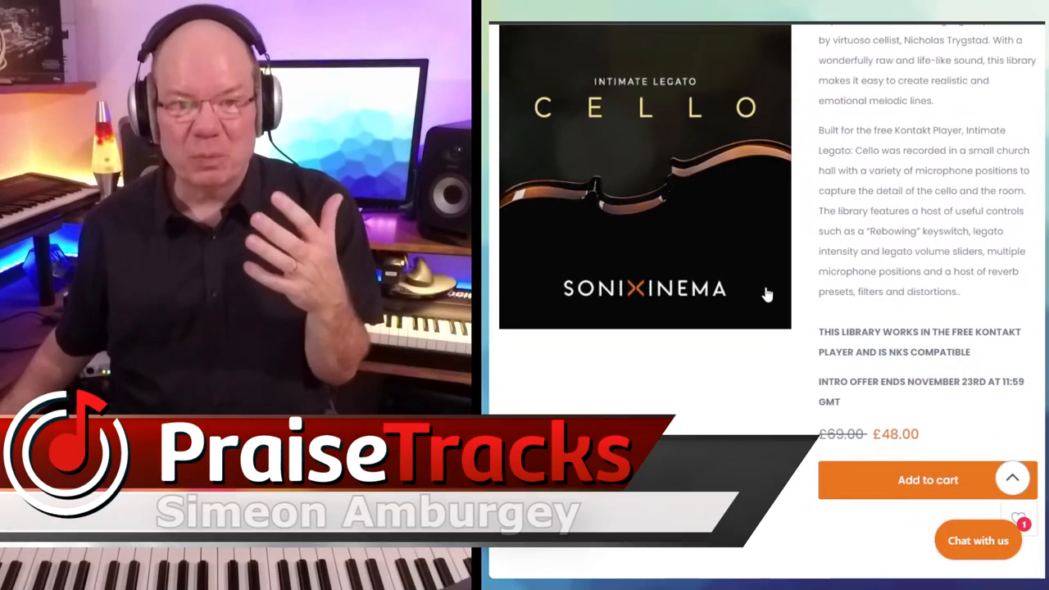
Step: Scroll down the Intimate Legato Cello product page to review its details
scroll("down", 3)
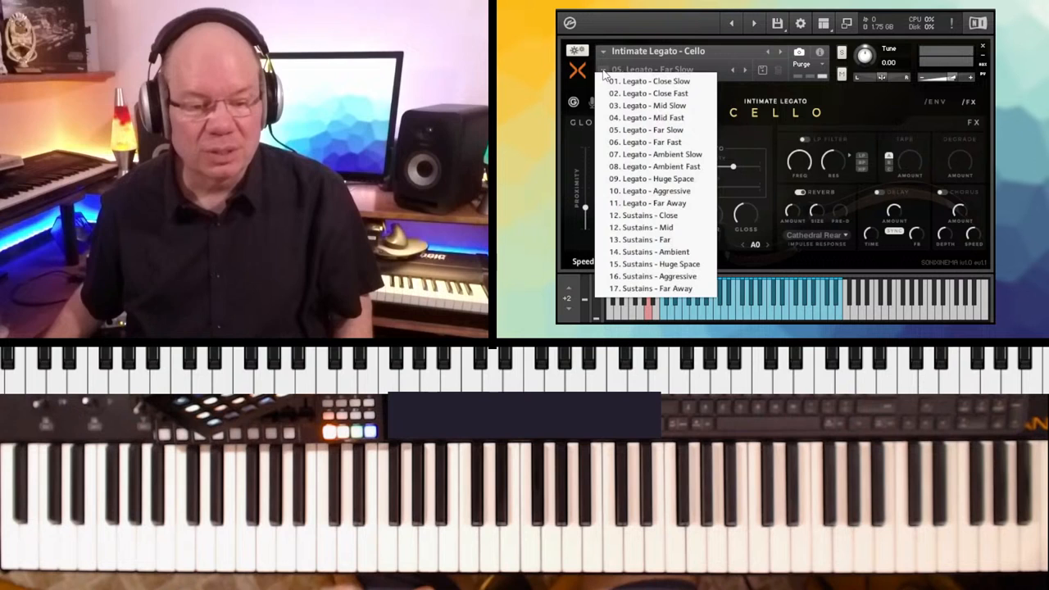
left_click(653, 80)
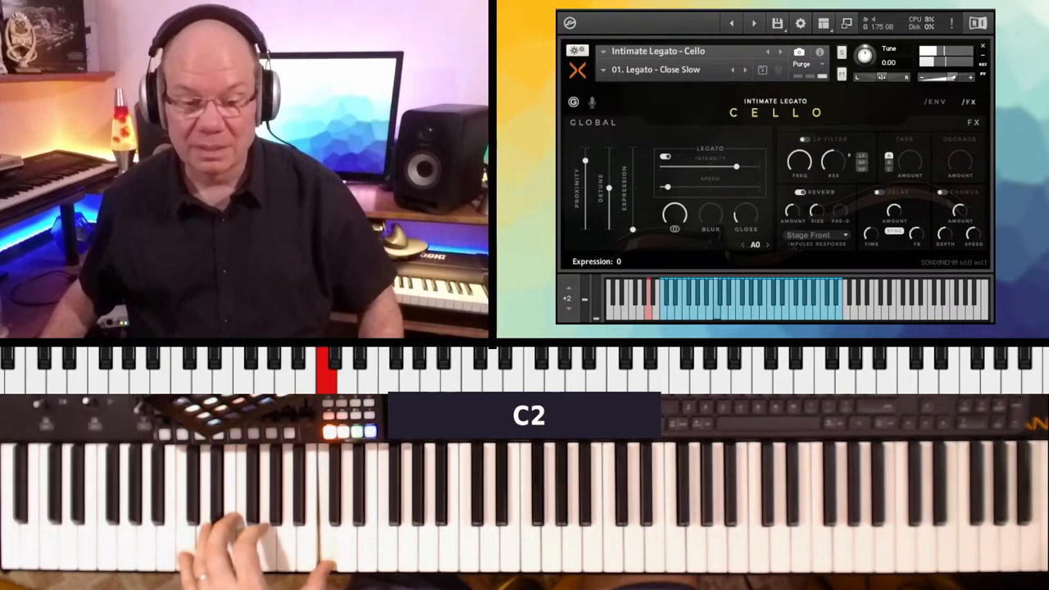
Step: Lower the Legato Intensity and load the '02. Legato - Close Fast' cello patch
left_click_drag(734, 167, 707, 168)
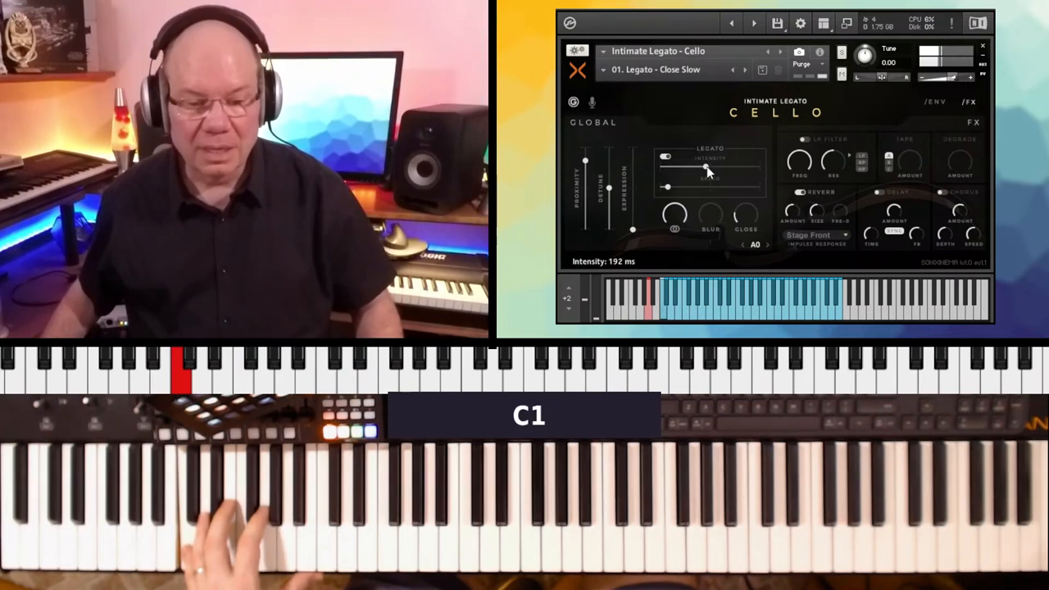
left_click(656, 68)
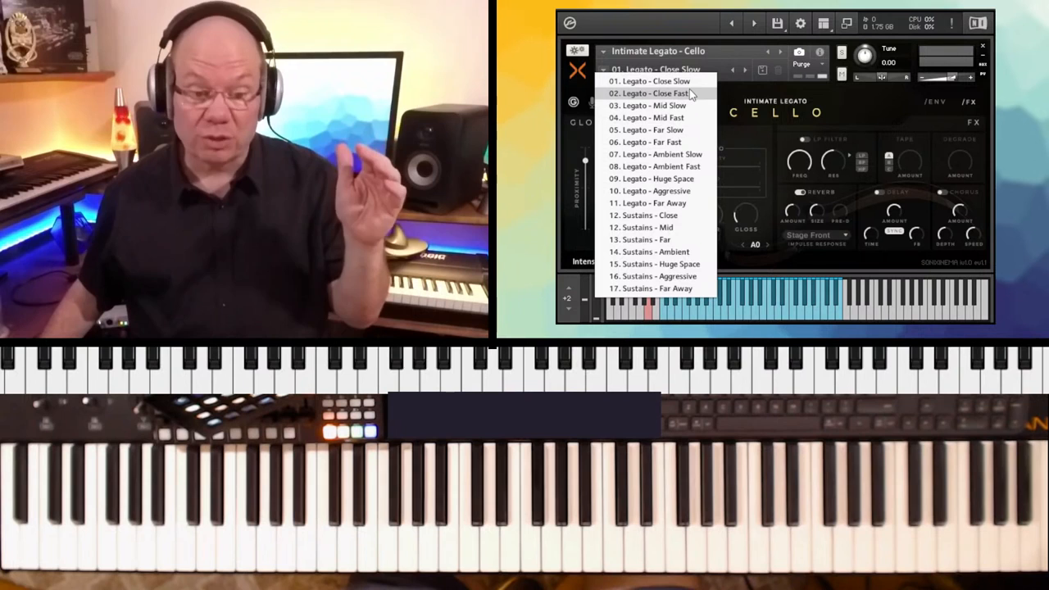
left_click(652, 91)
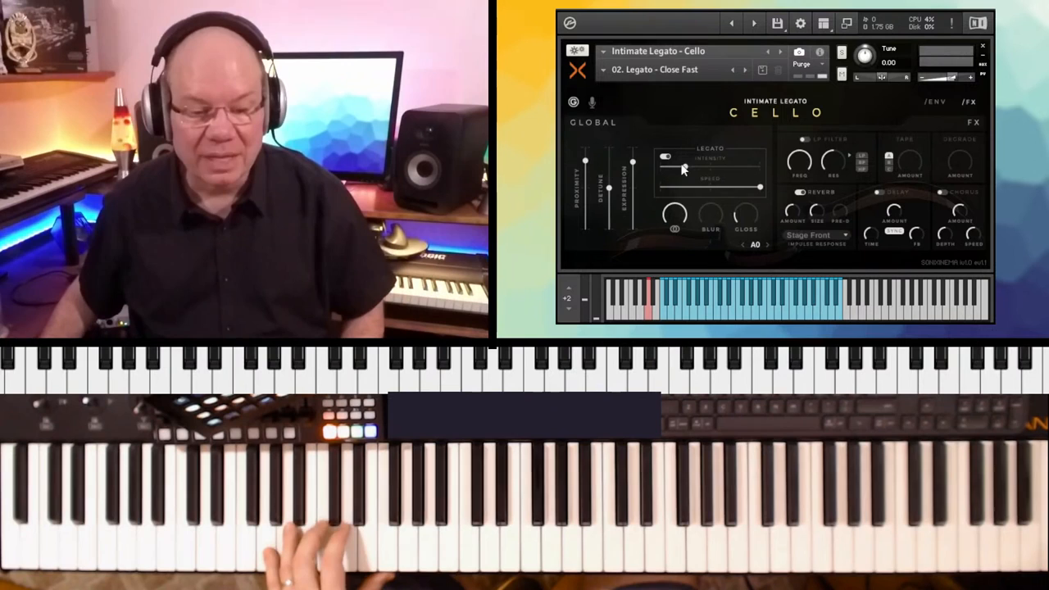
left_click_drag(685, 167, 725, 167)
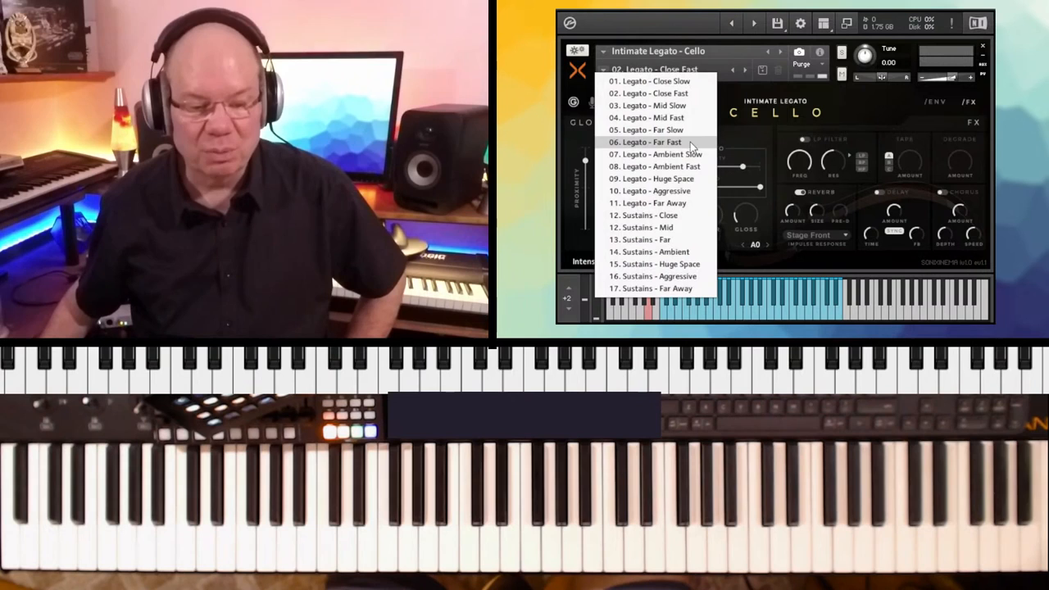
mouse_move(689, 130)
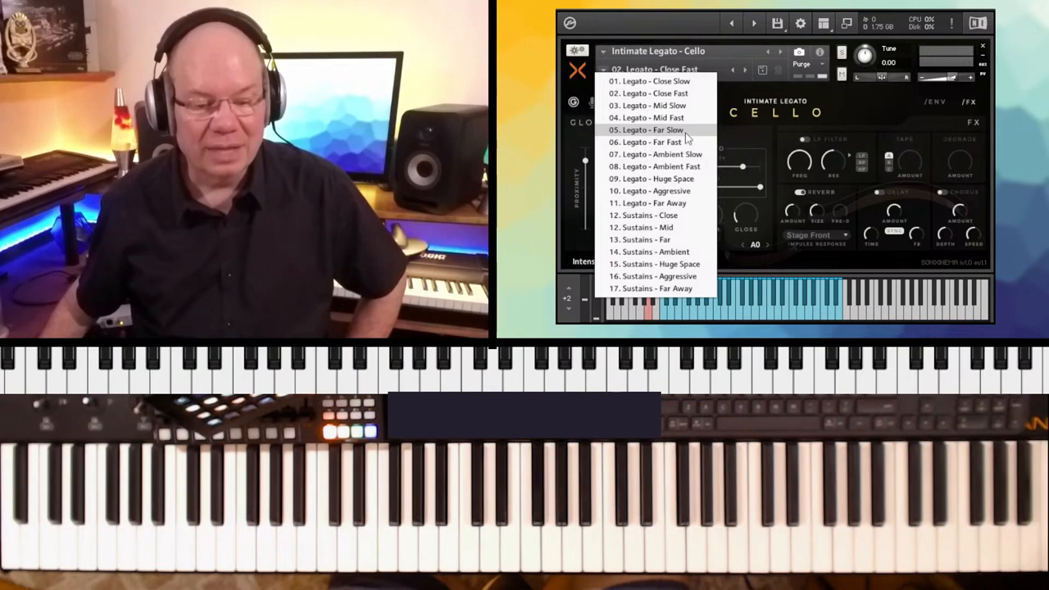
Step: Load the '05. Legato - Far Slow' cello patch from the snapshot list
left_click(652, 129)
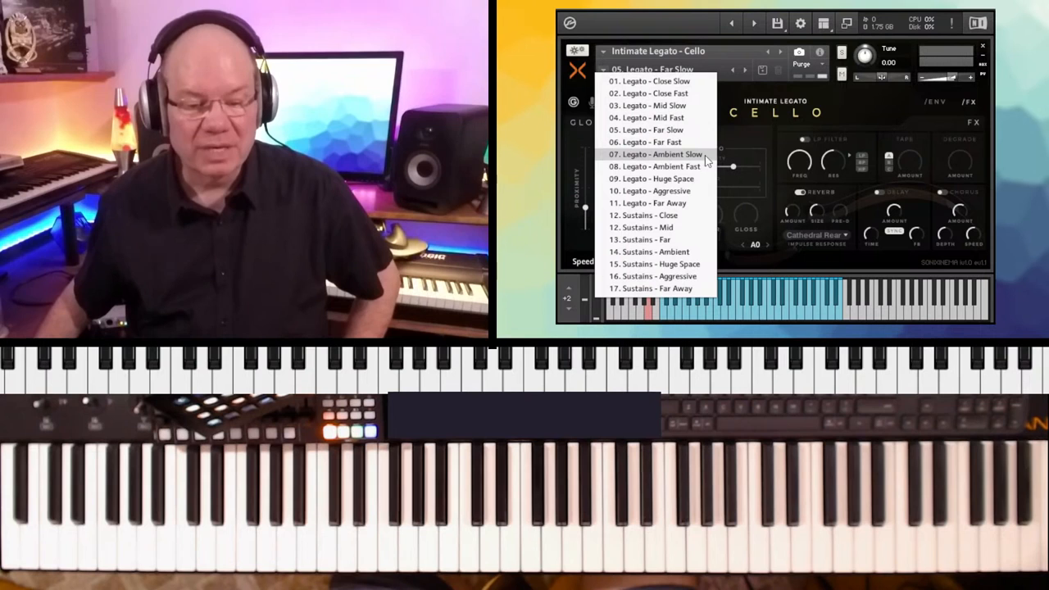
Step: Load the '07. Legato - Ambient Slow' cello patch and play it
left_click(659, 154)
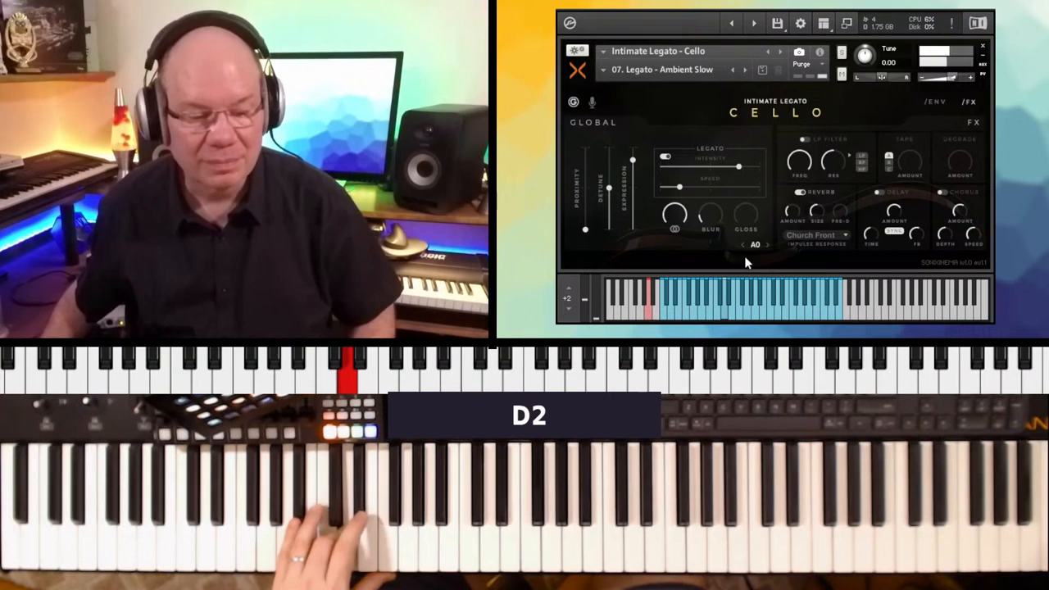
mouse_move(590, 211)
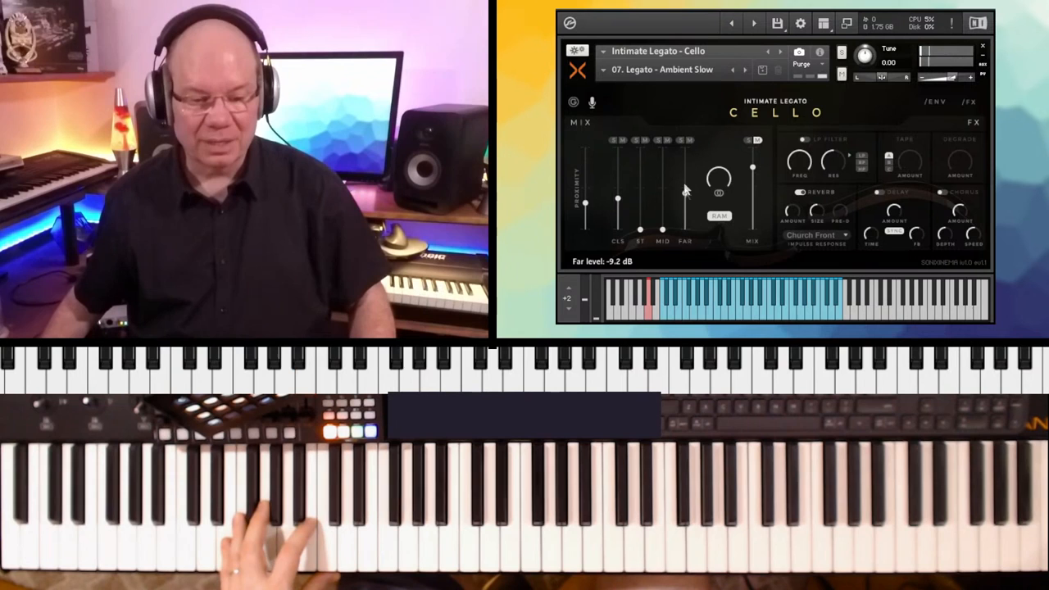
Step: Raise the Far microphone fader on the cello's MIX page while playing
left_click_drag(685, 200, 685, 156)
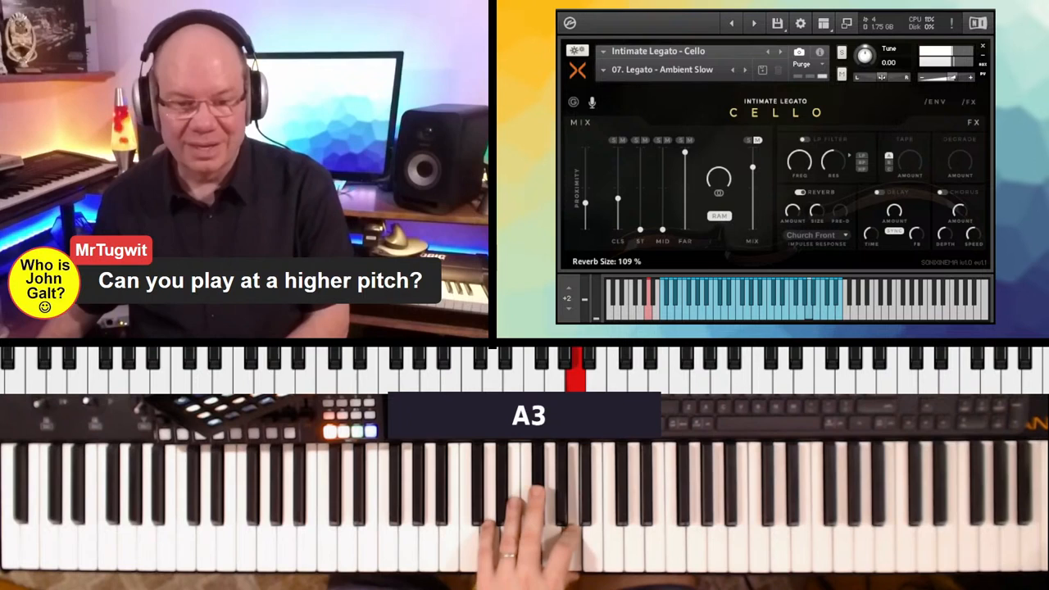
Step: Bring up the cello snapshot list again with Ambient Slow still loaded
left_click(664, 69)
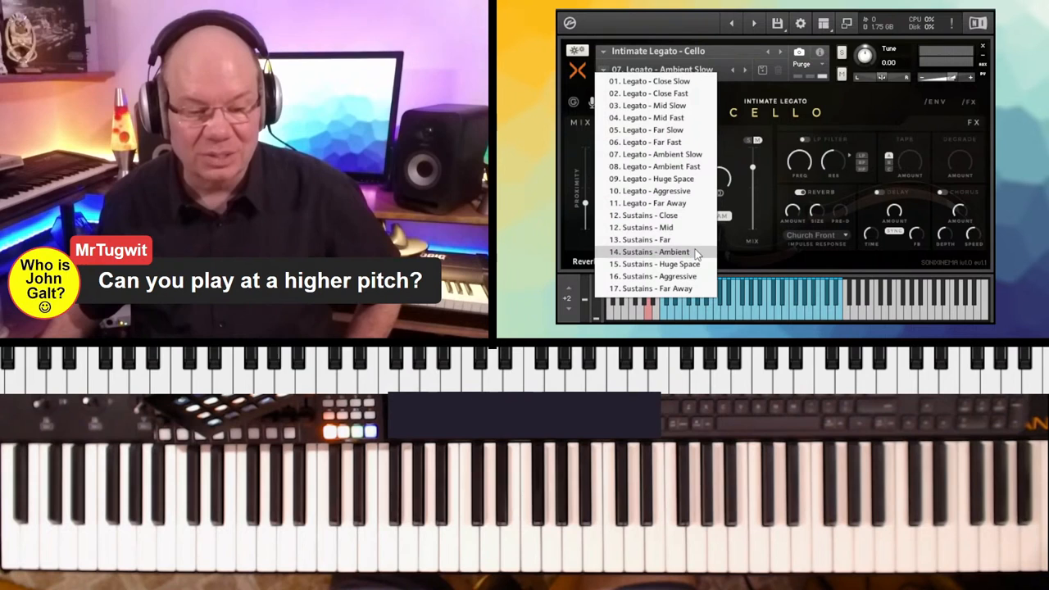
Step: Switch the cello to the '17. Sustains - Far Away' patch and play it
left_click(653, 288)
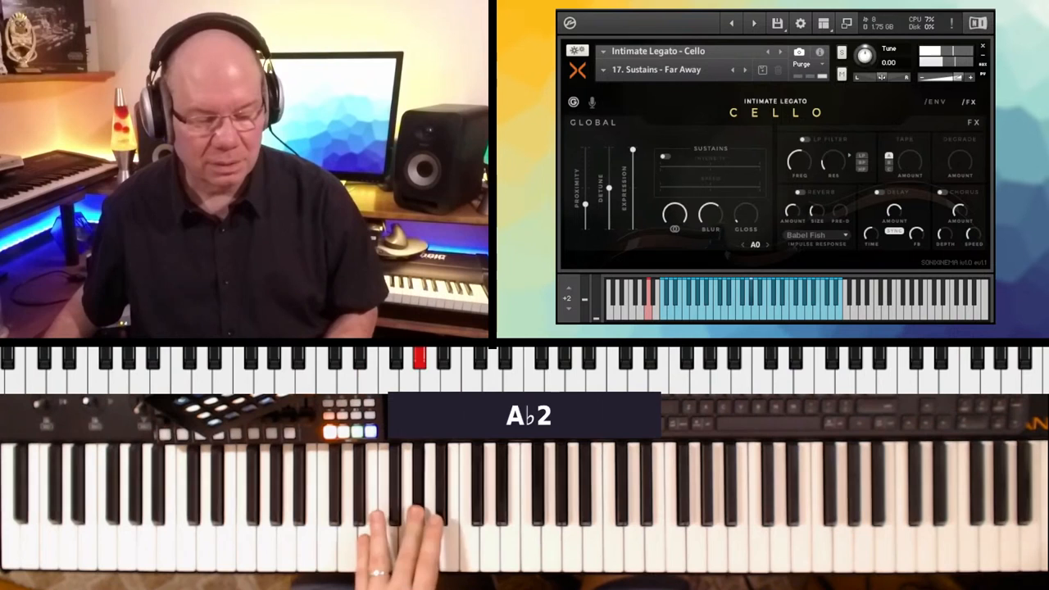
Step: Reopen the cello snapshot list from the '17. Sustains - Far Away' patch
left_click(655, 69)
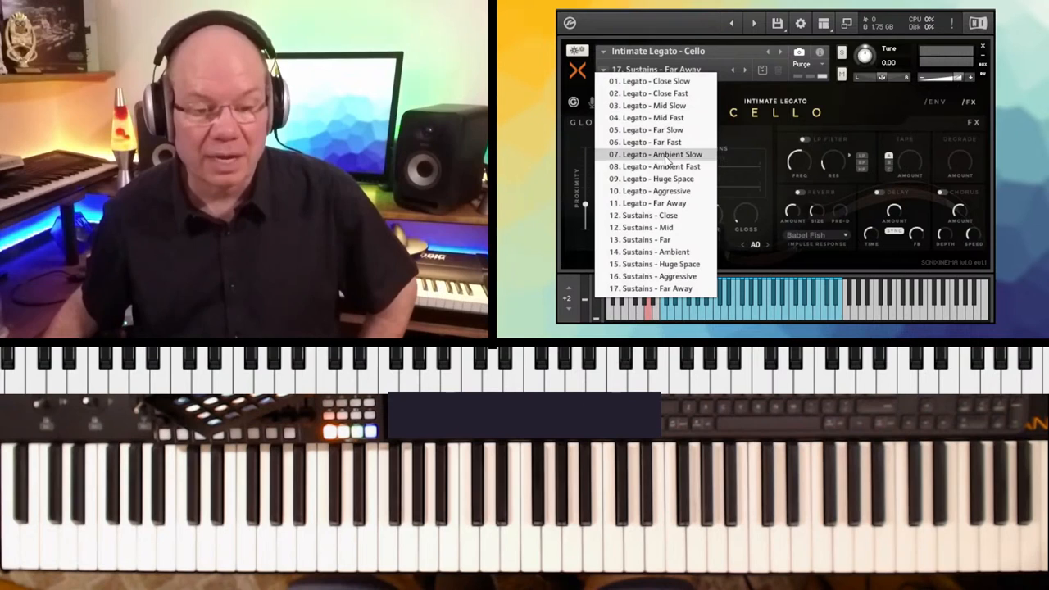
mouse_move(655, 118)
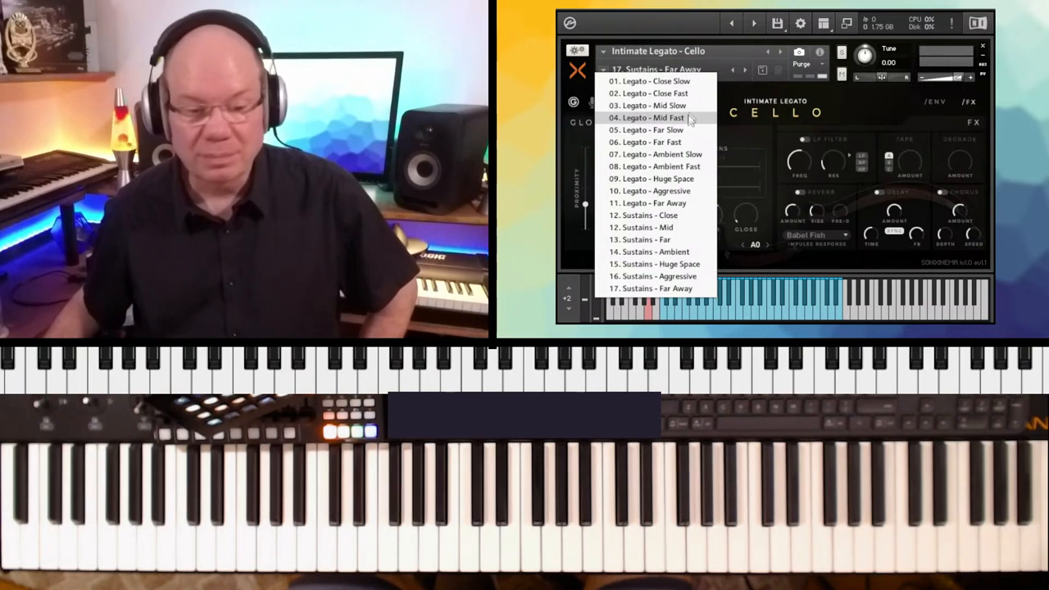
Step: Choose the '04. Legato - Mid Fast' cello patch from the snapshot list
left_click(649, 105)
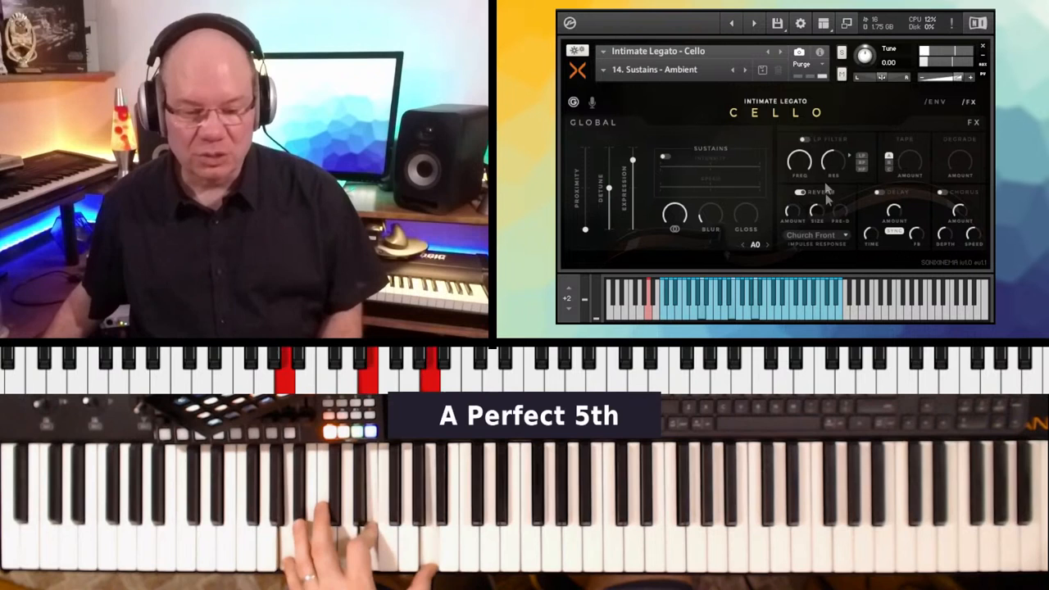
left_click(799, 192)
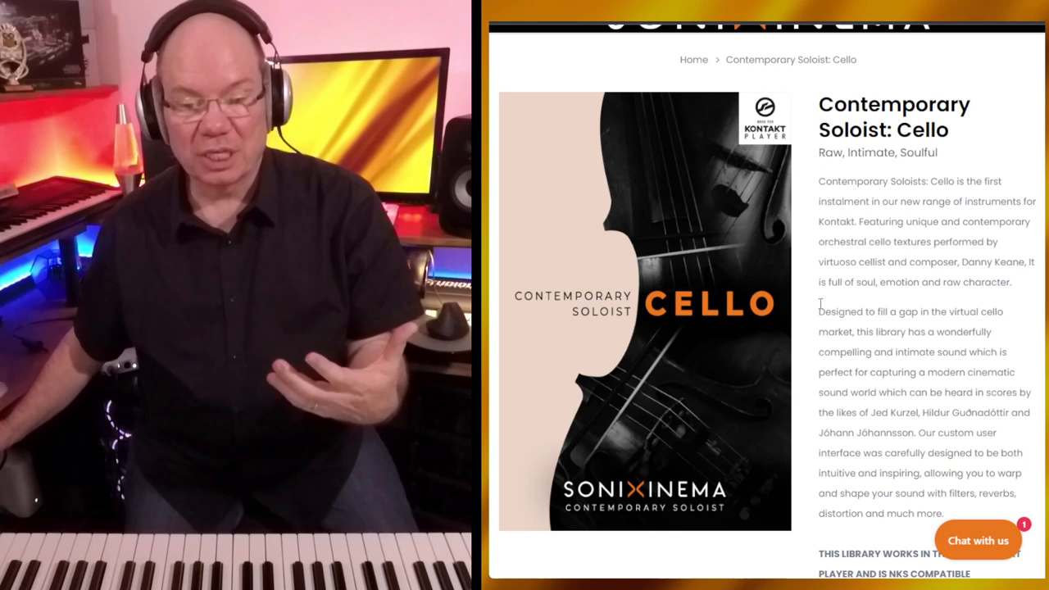
Step: Scroll up the Contemporary Soloist: Cello product page description
scroll("up", 3)
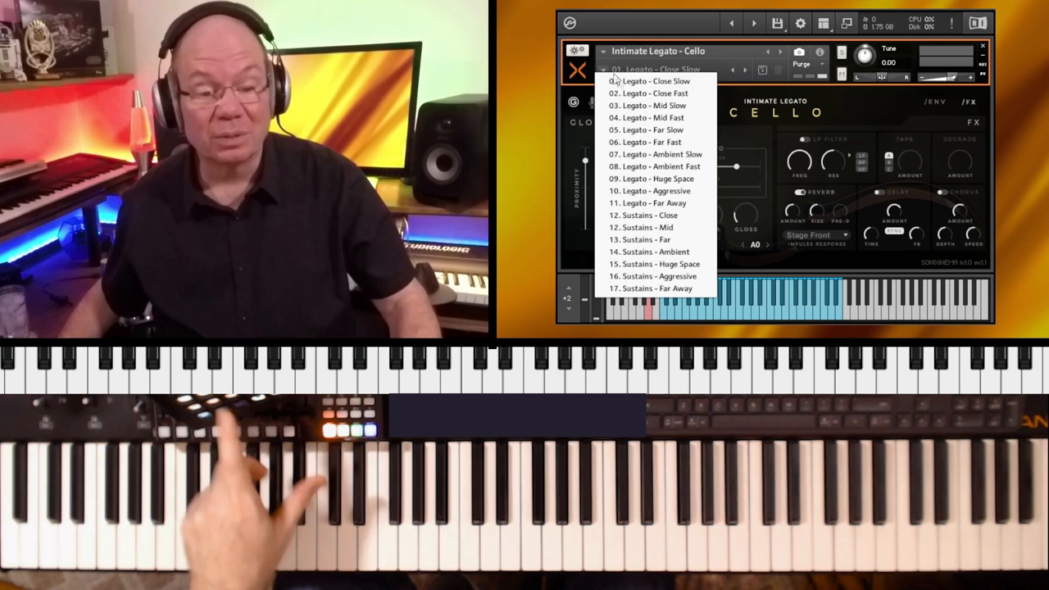
mouse_move(685, 239)
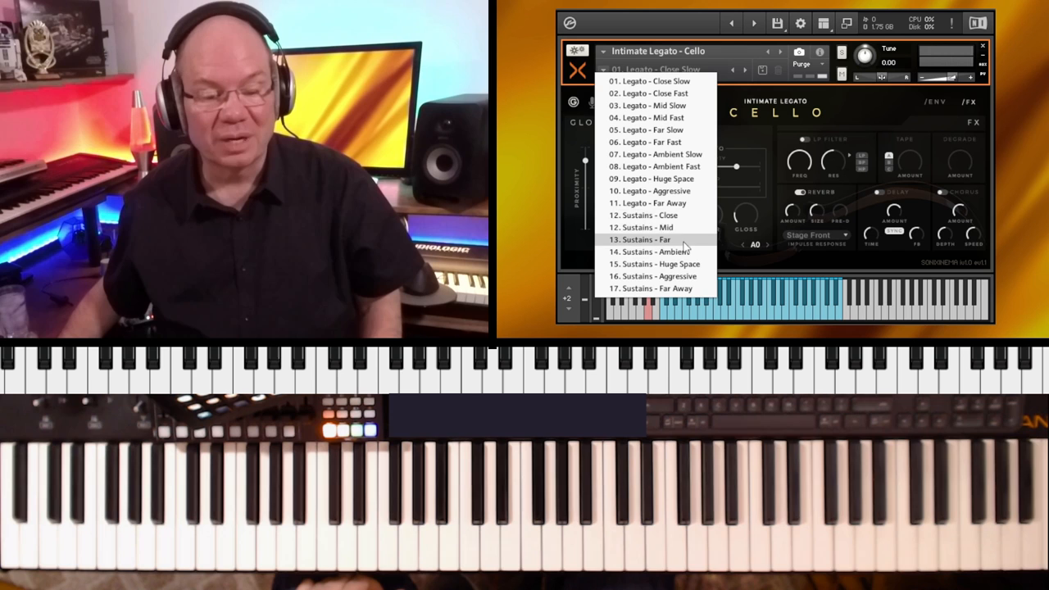
Step: Load the '13. Sustains - Far' patch for the Intimate Legato Cello
left_click(641, 226)
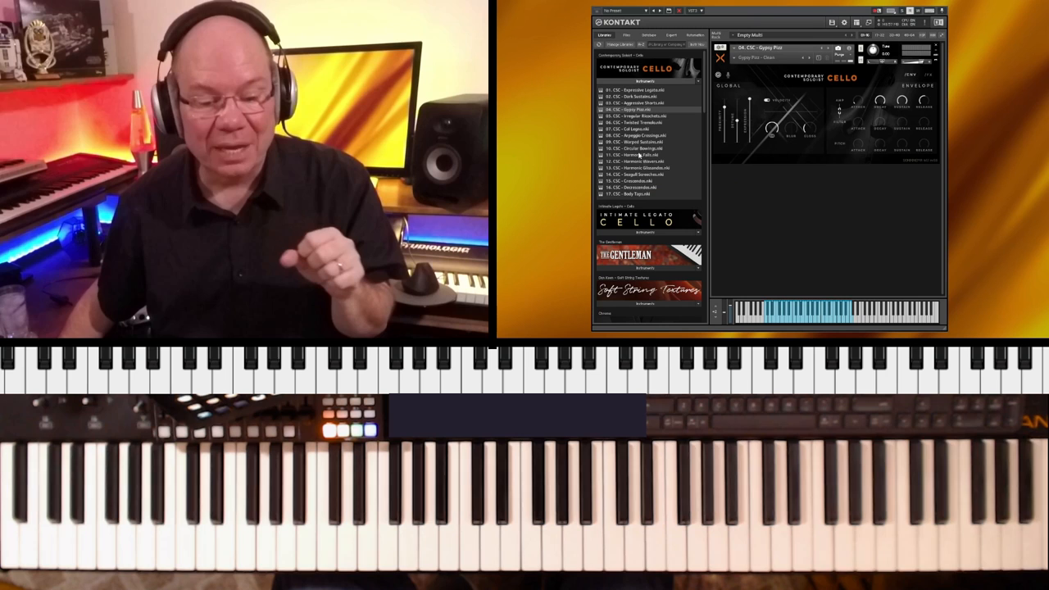
Step: Load a different Contemporary Soloist Cello .nki patch from the library's file list
left_click(635, 148)
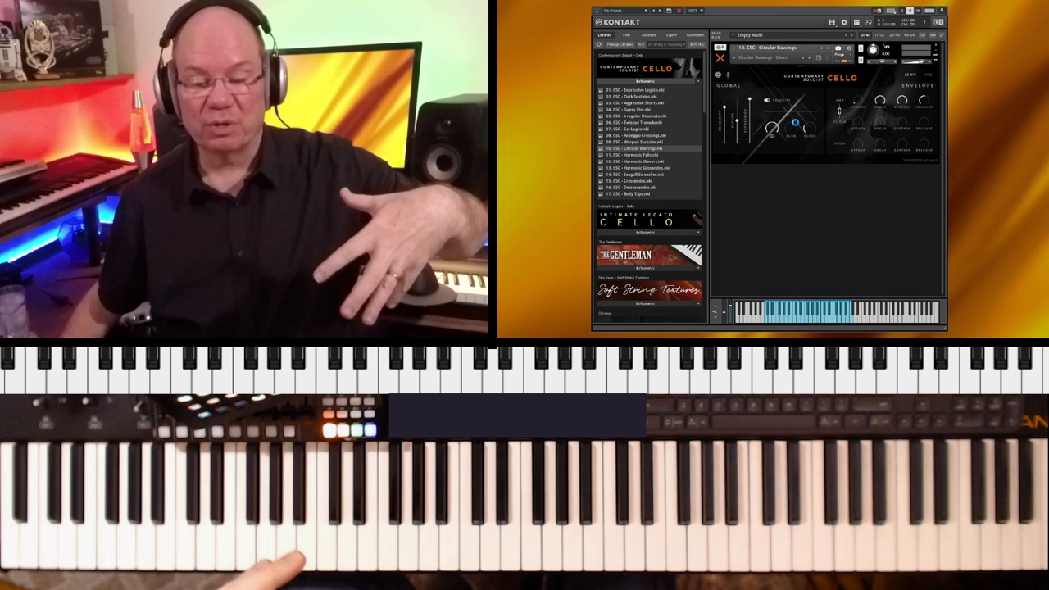